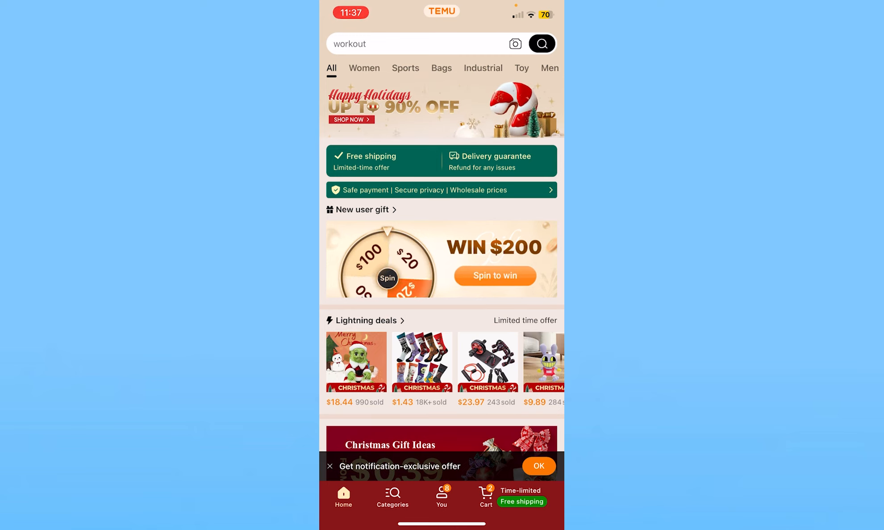
- Reach the Coupons & offers page through the You account tab
left_click(441, 497)
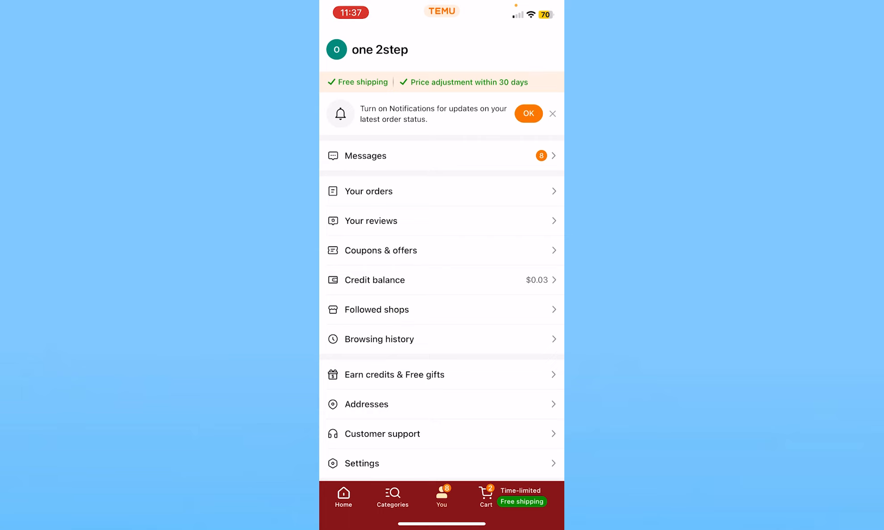
left_click(380, 250)
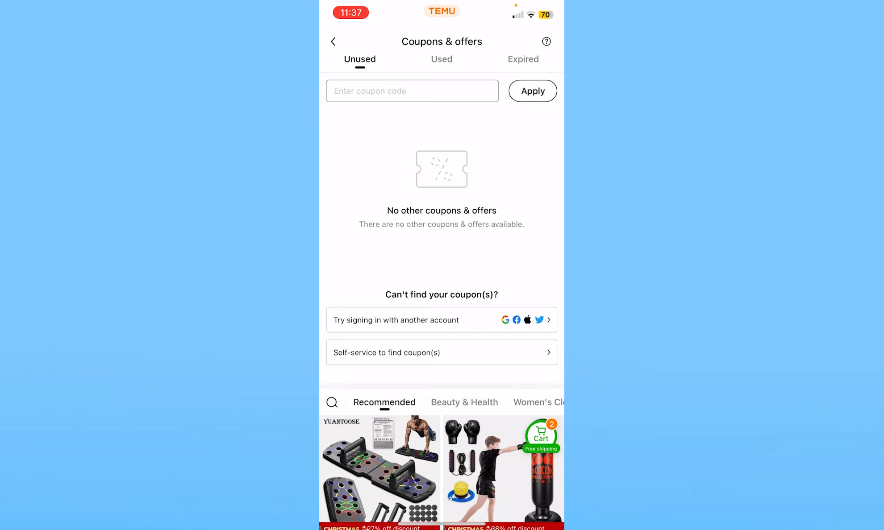
- Enter the friend's code 784235 in the coupon code field without applying it
left_click(371, 91)
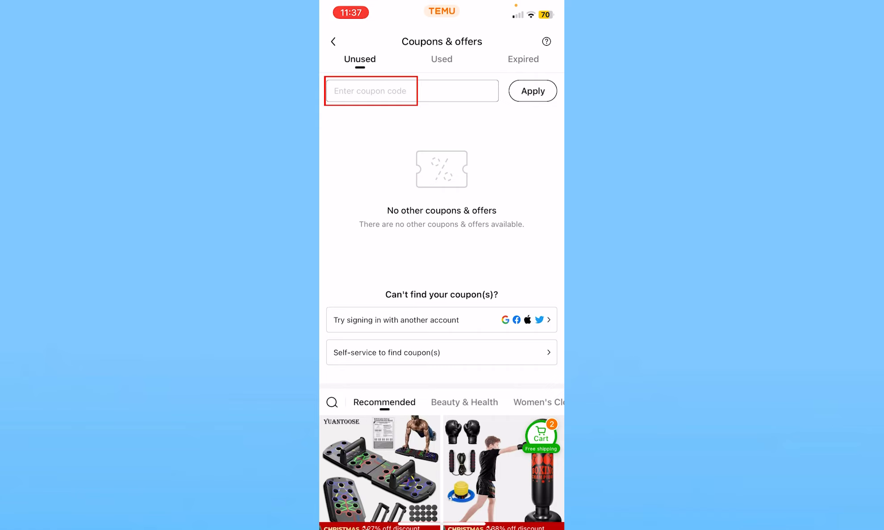
left_click(370, 91)
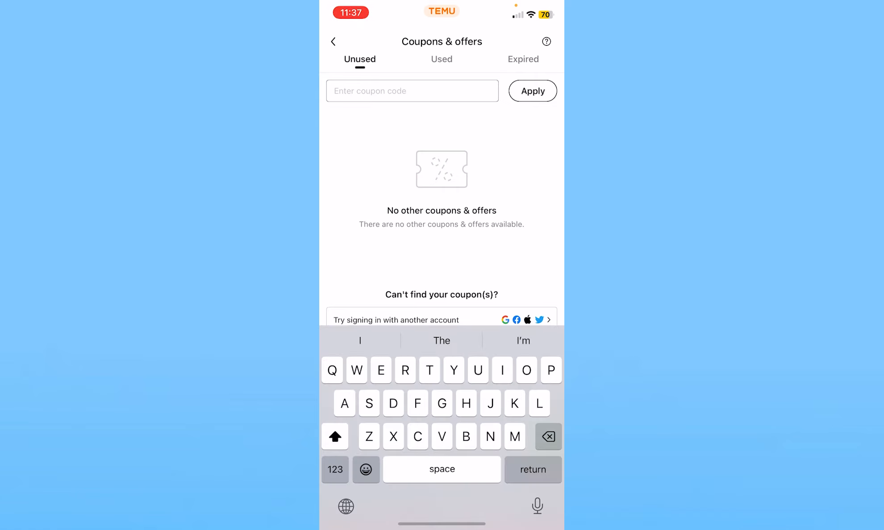
type("7")
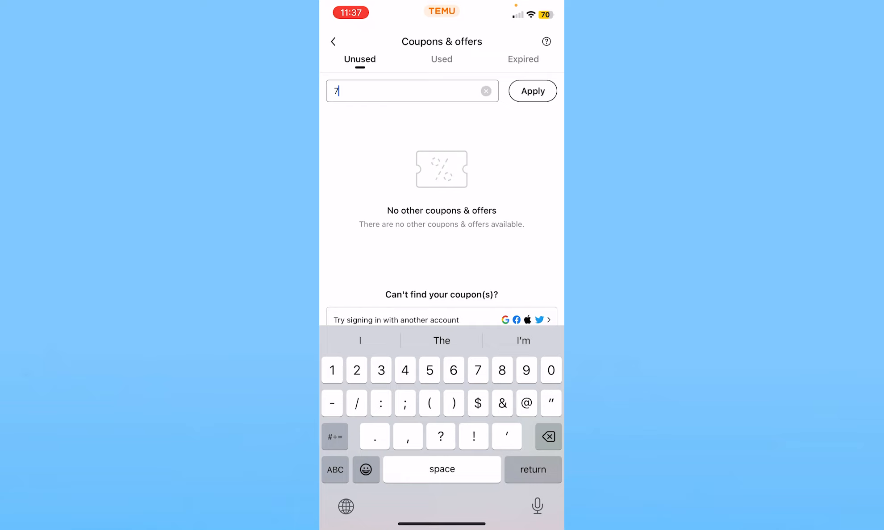
type("8423")
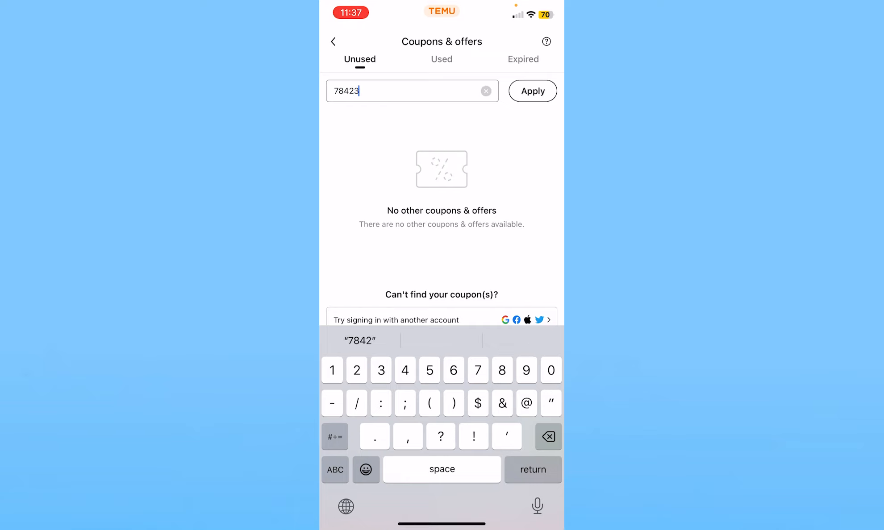
type("5")
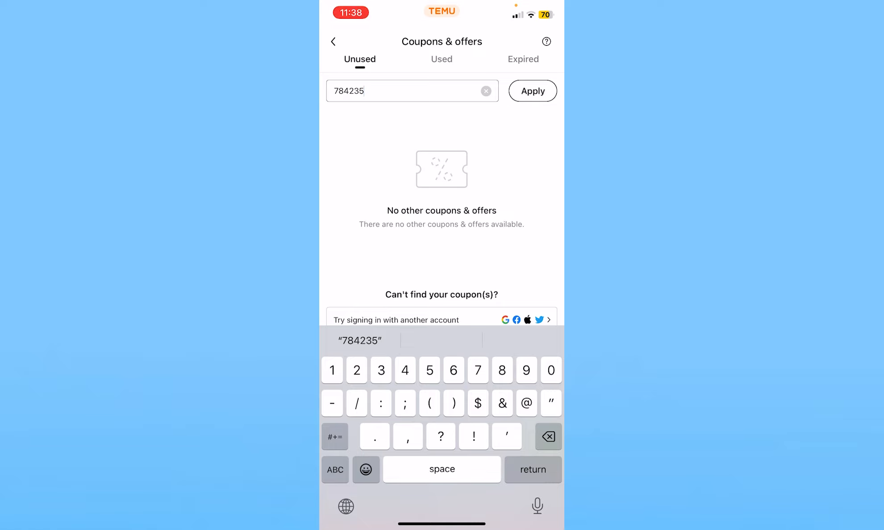
- Back out of the coupons page to the account menu and return to the Home feed
left_click(333, 41)
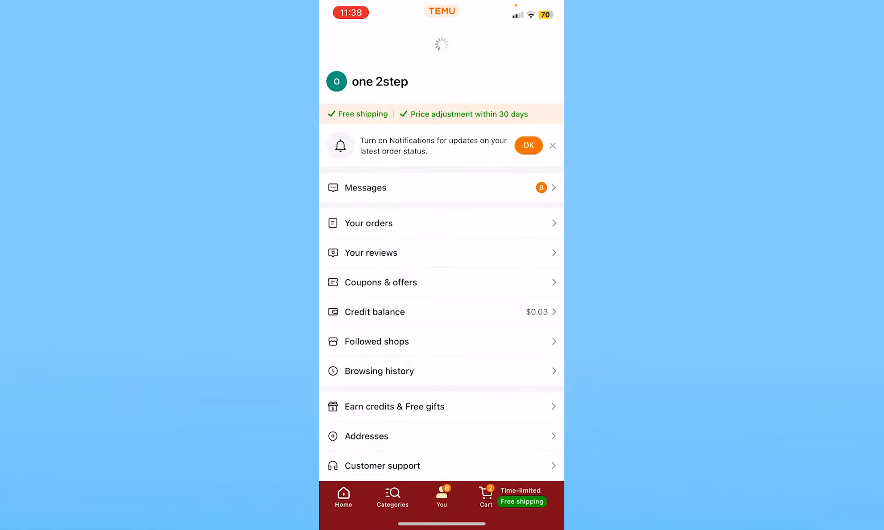
left_click(343, 497)
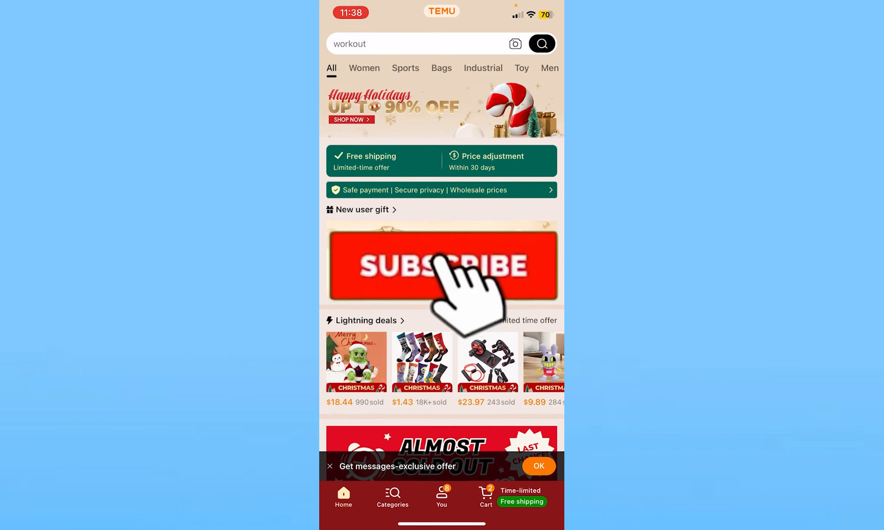
left_click(442, 265)
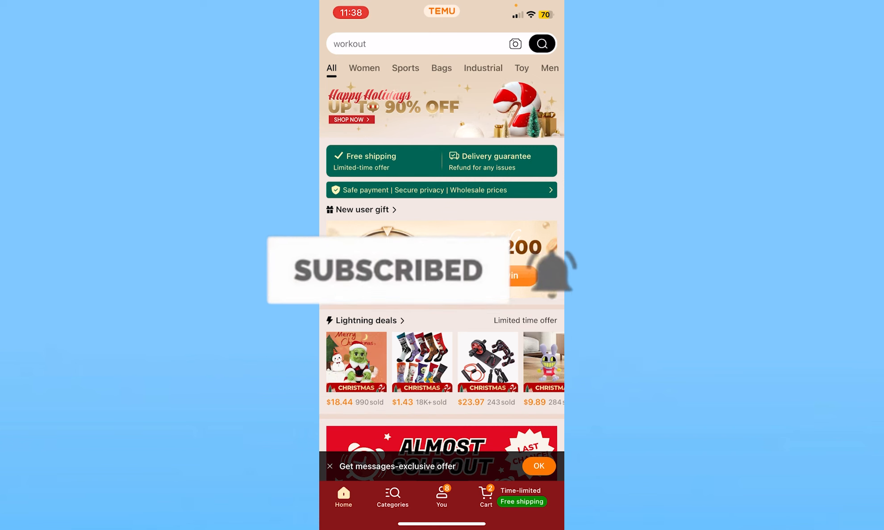